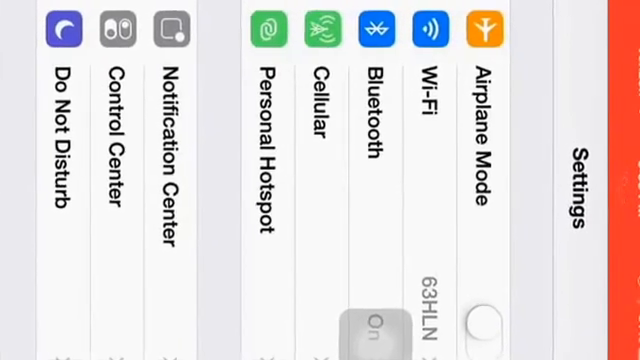
scroll("left", 3)
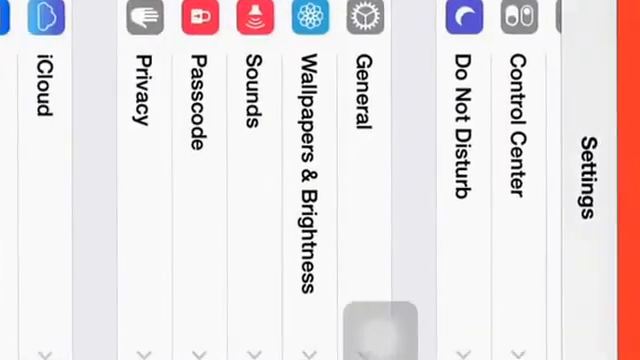